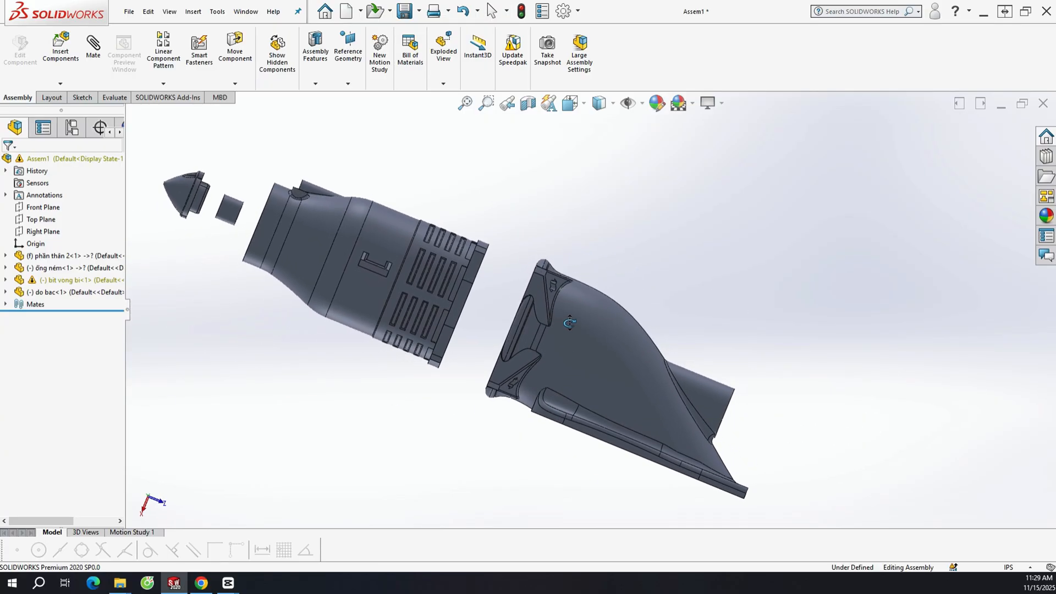
Step: Rotate the nozzle body 180° about X so it sits upside down, viewing its underside
drag(571, 322, 548, 398)
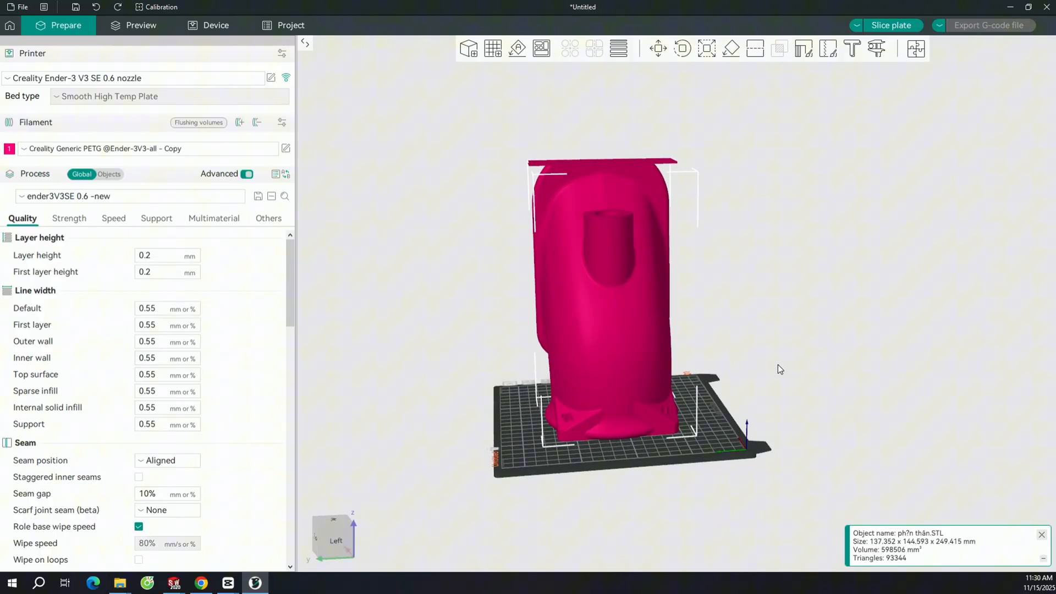
drag(781, 370, 726, 346)
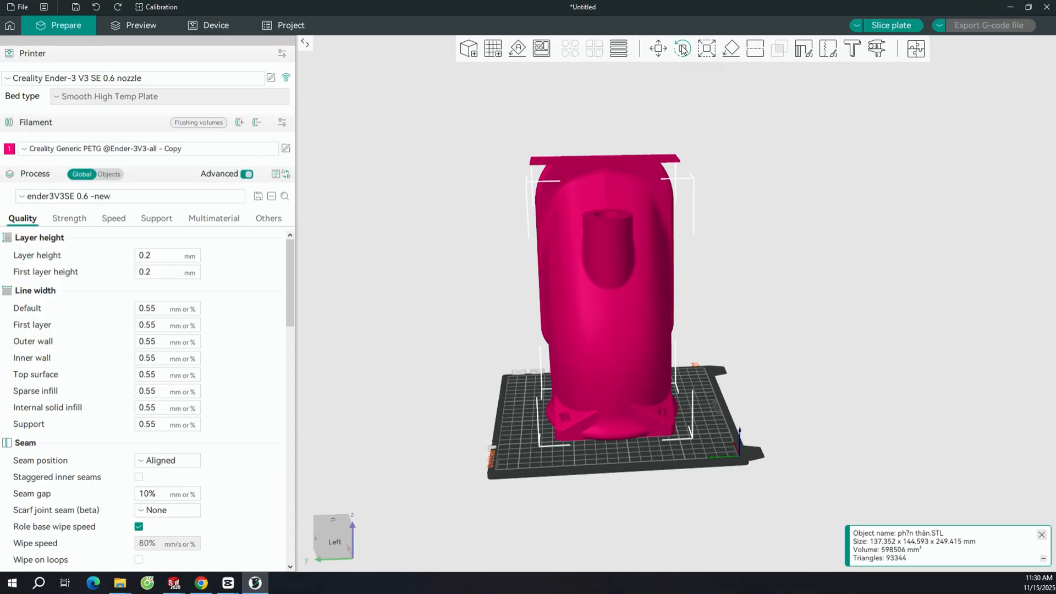
click(682, 47)
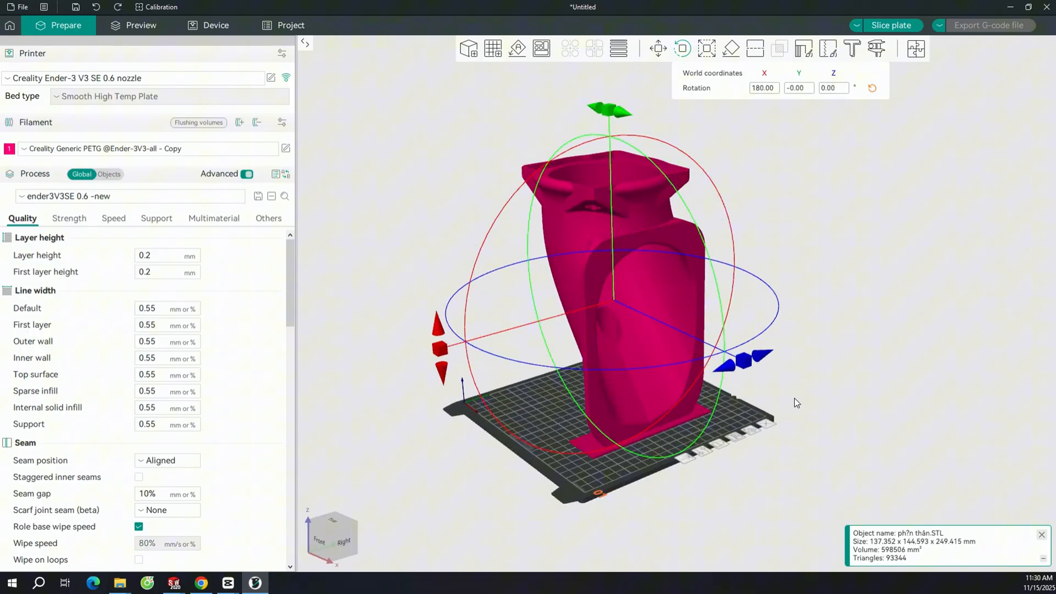
drag(794, 403, 468, 405)
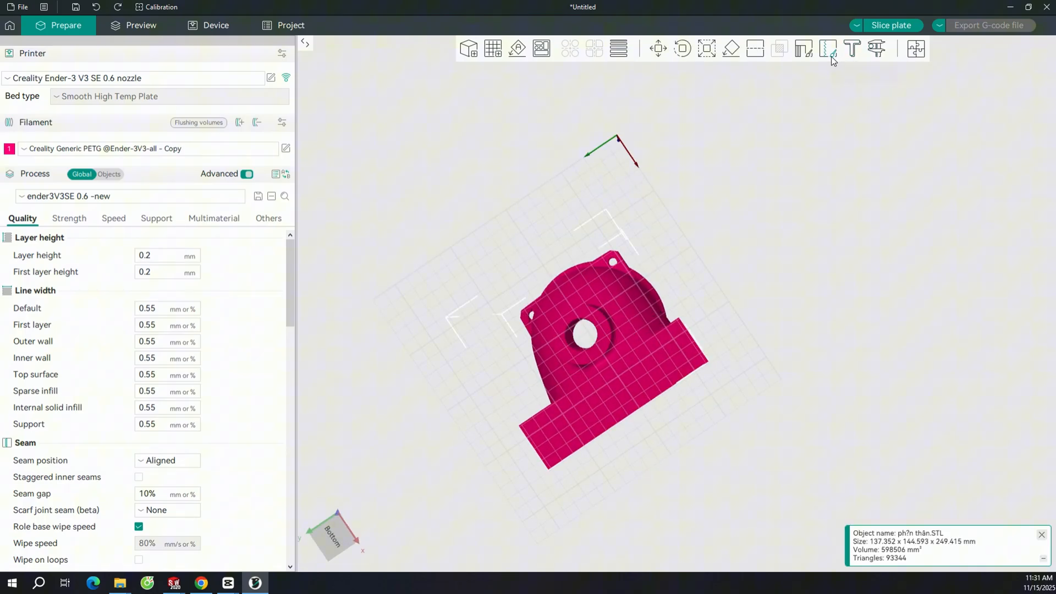
Step: Choose Smart fill support painting on the body, then move to the plate preview
click(828, 47)
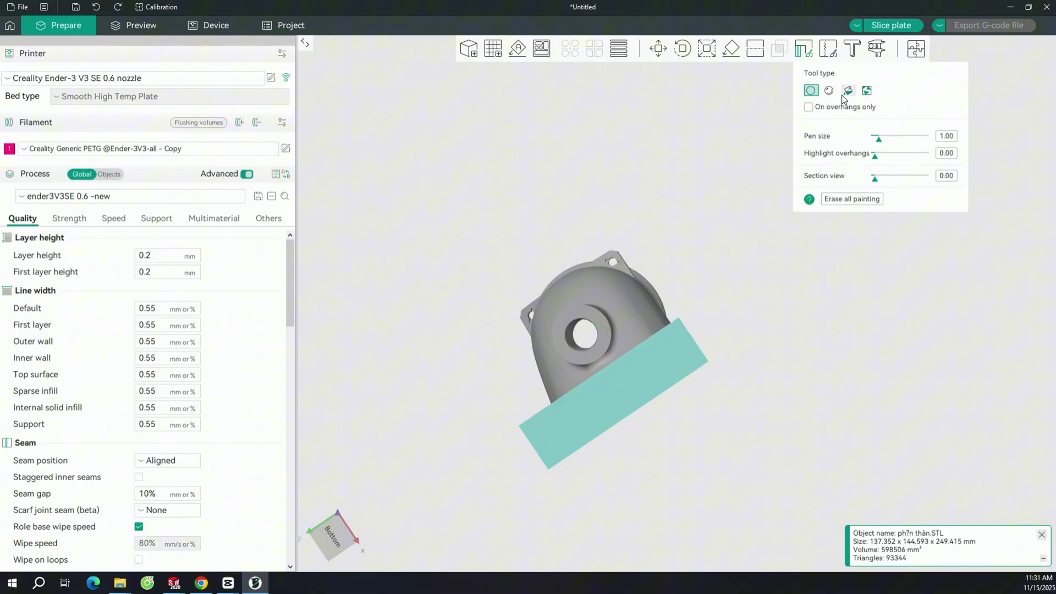
click(850, 90)
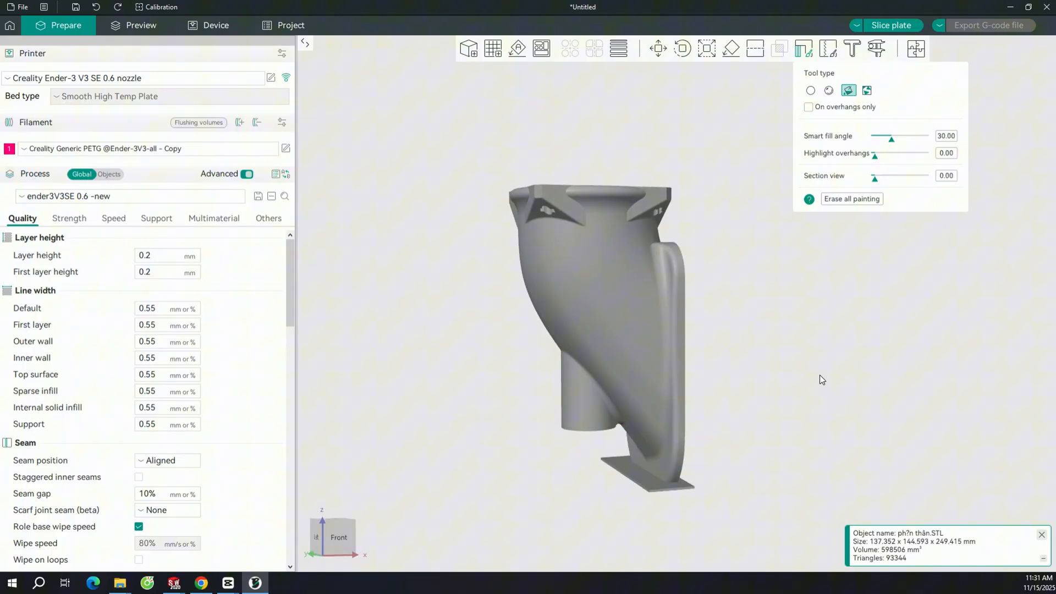
click(141, 25)
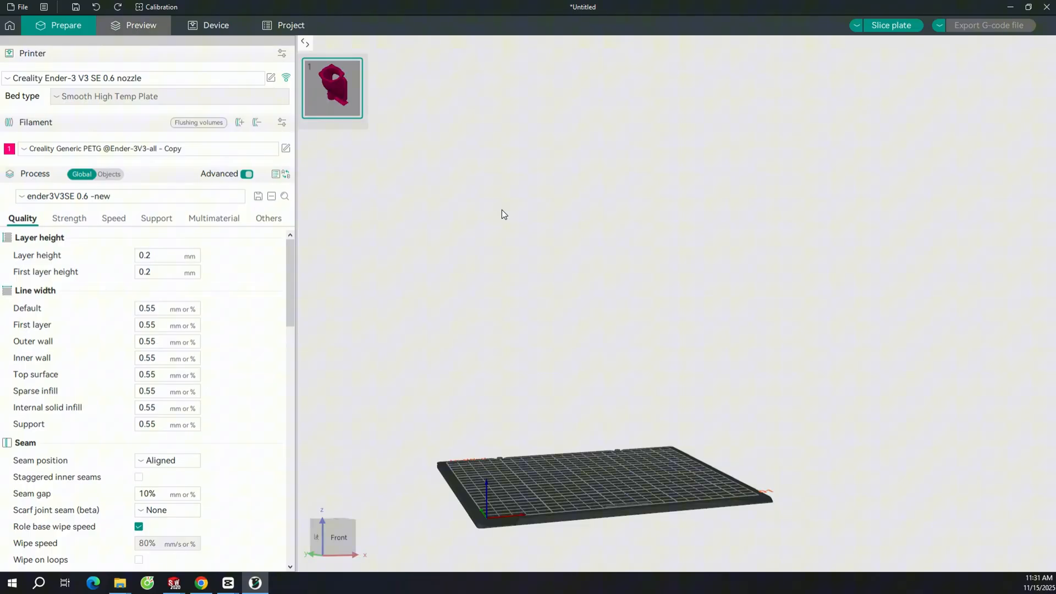
Step: Slice the plate and inspect the green tree supports under the flipped body
click(889, 25)
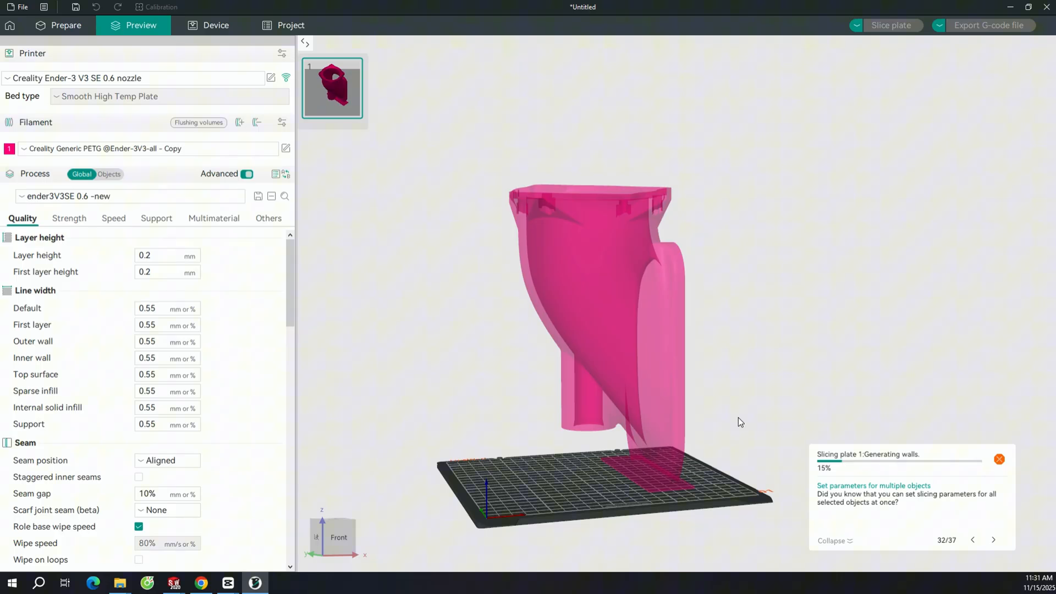
mouse_move(651, 497)
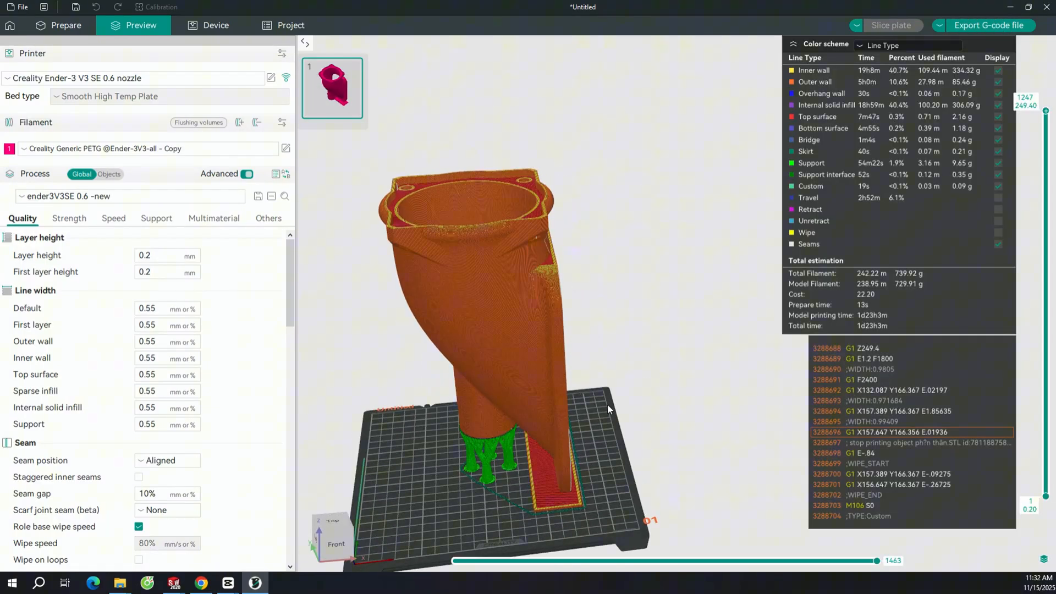
drag(606, 404, 559, 327)
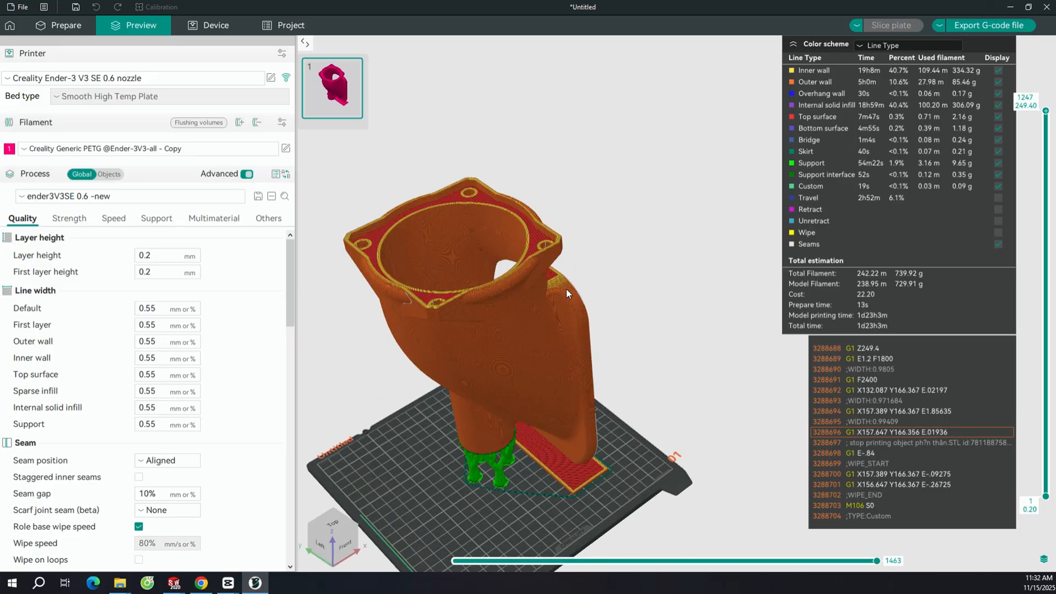
drag(565, 293, 388, 272)
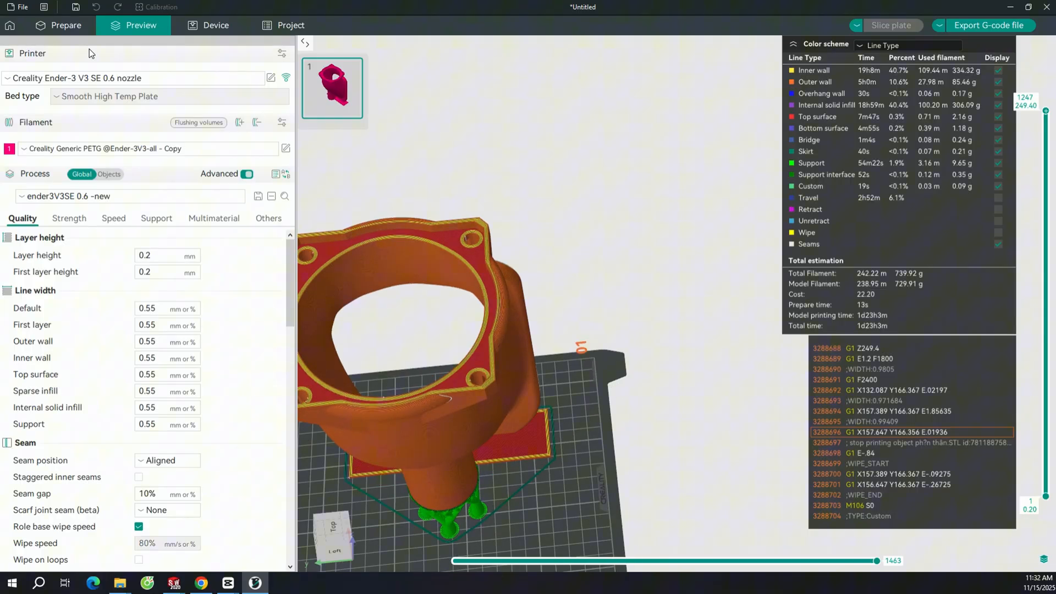
Step: Return to Prepare, select the nozzle part and orient it for painting the flange undersides
click(65, 26)
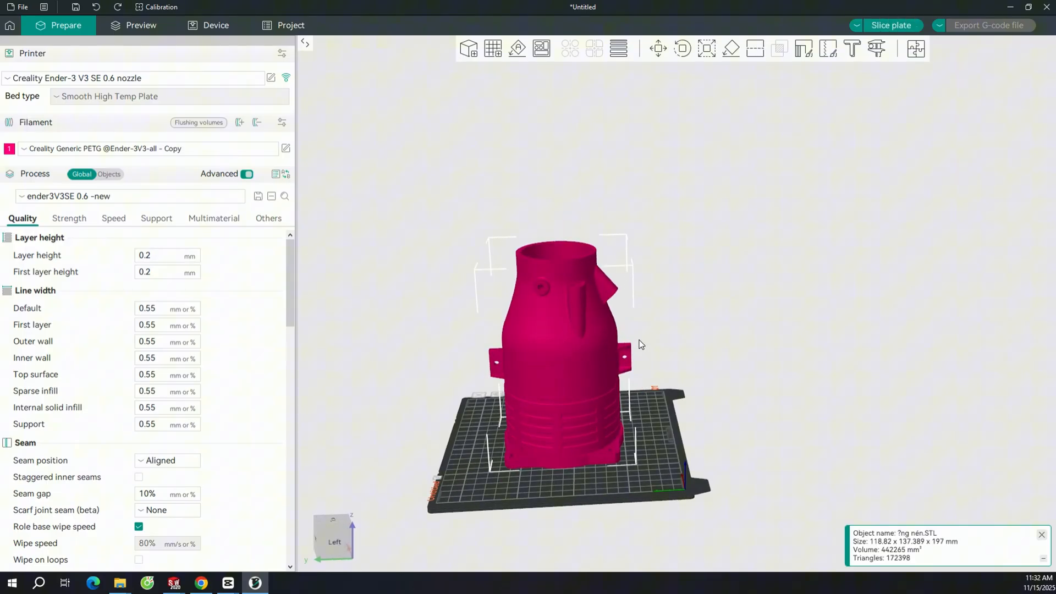
click(682, 47)
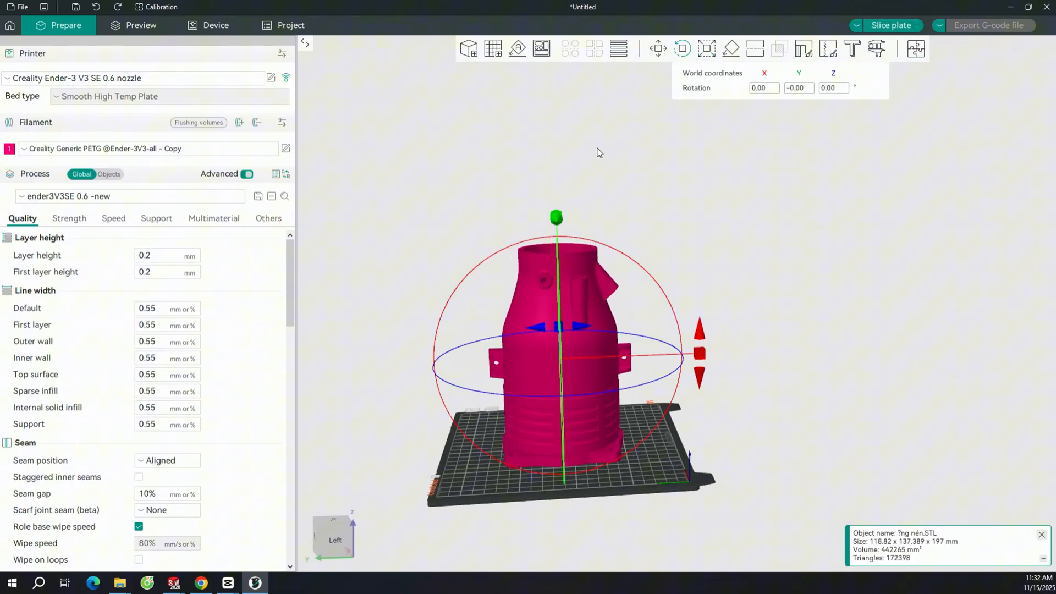
drag(556, 330, 478, 390)
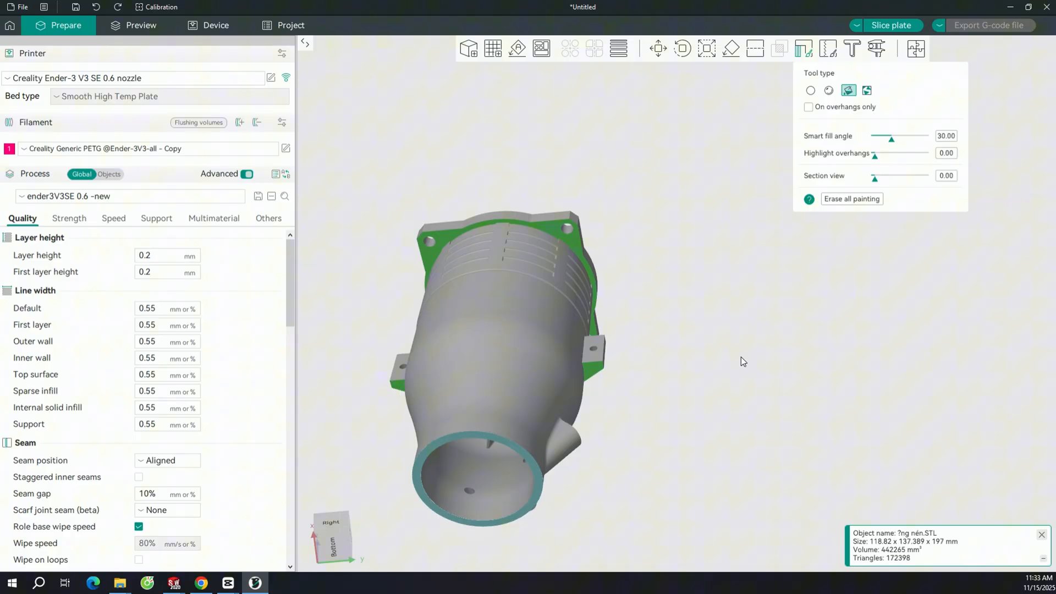
Step: Paint support enforcers on the central hub and spokes inside the nozzle's open end
drag(741, 362, 387, 332)
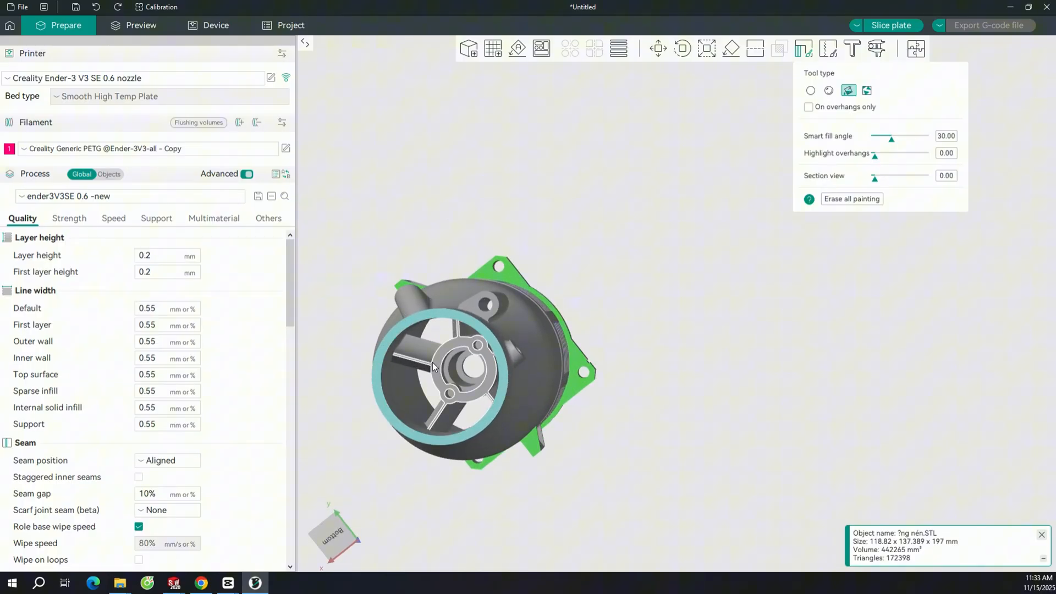
click(451, 372)
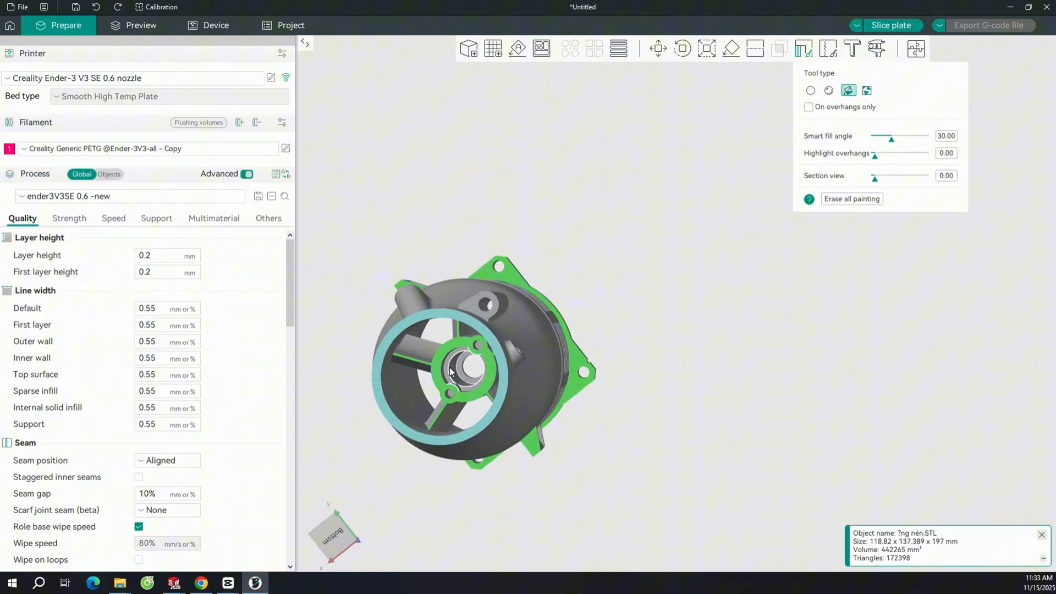
click(459, 376)
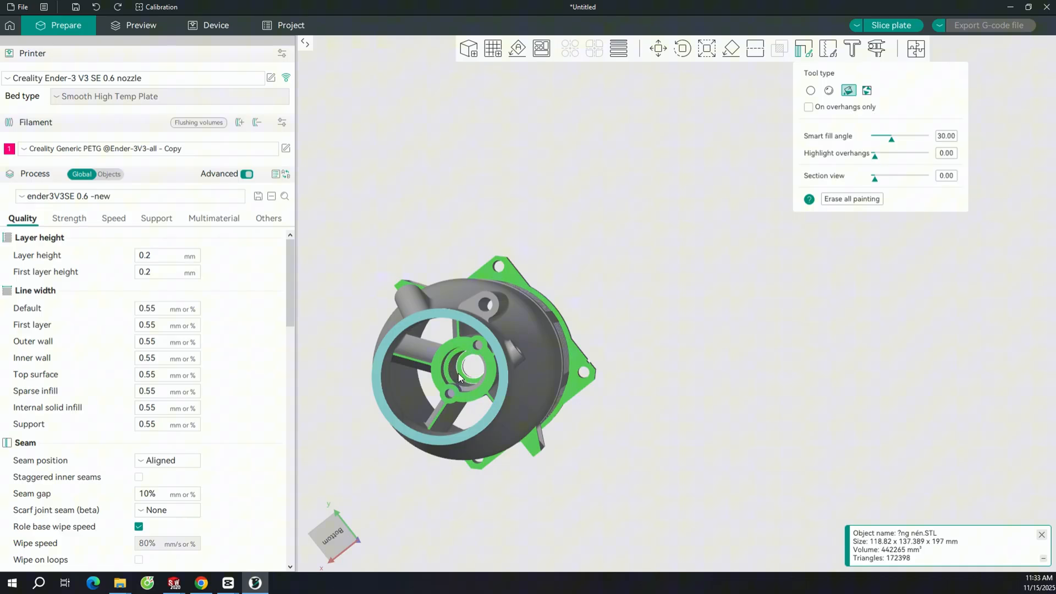
drag(457, 378, 468, 393)
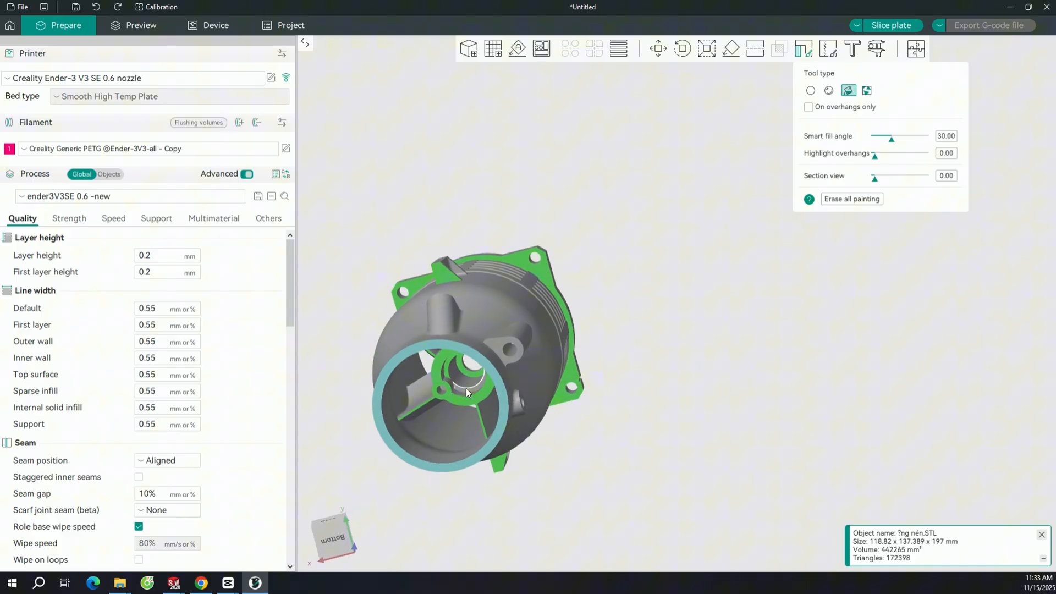
Step: Slice the painted part and scrub the layer slider to check tree supports from below
click(140, 24)
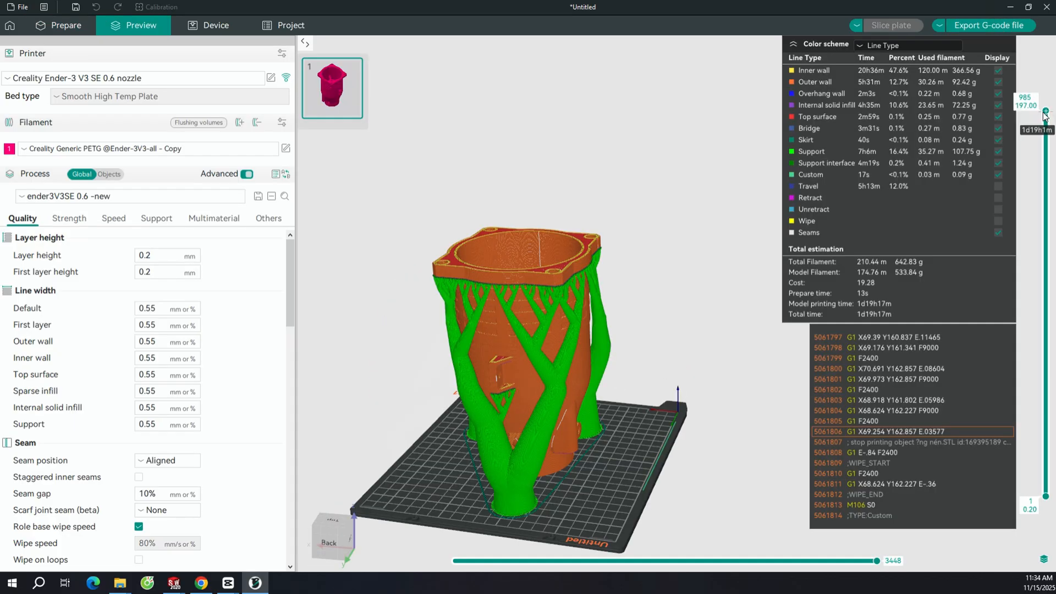
drag(1043, 111, 1043, 229)
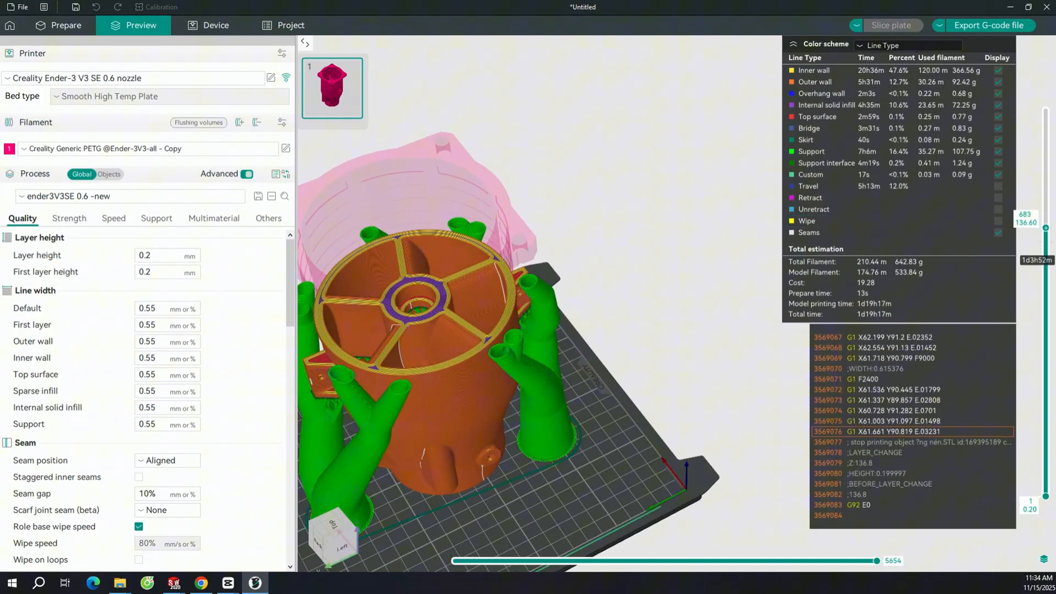
drag(1043, 229, 1043, 425)
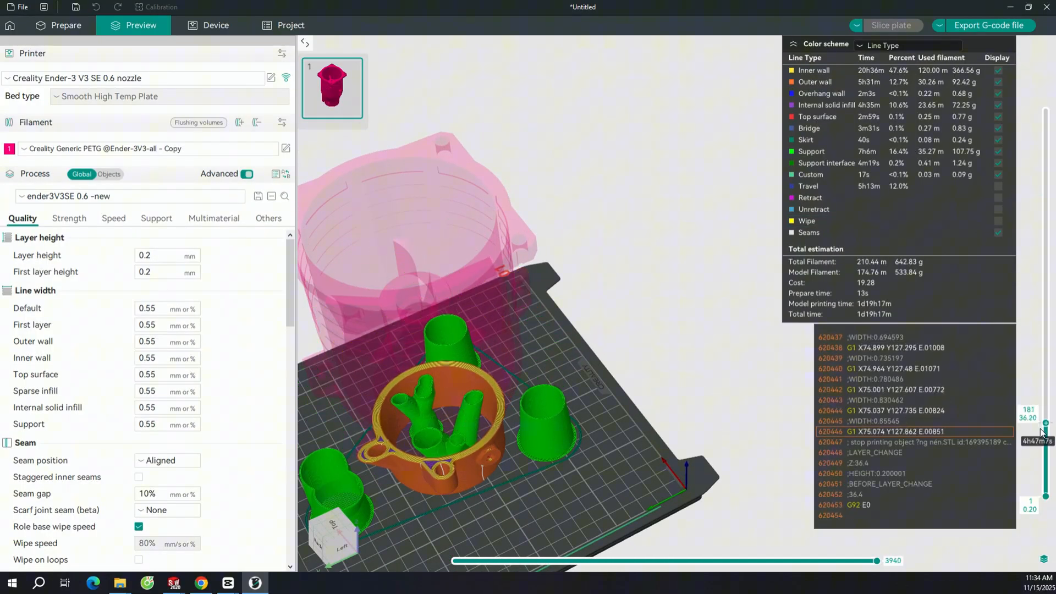
drag(1045, 423, 1045, 238)
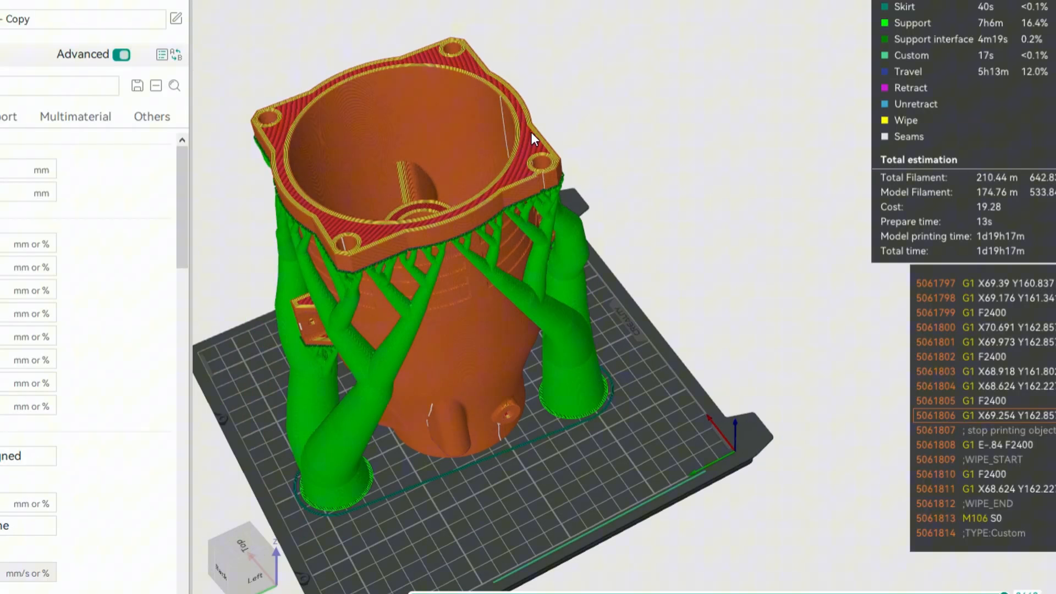
drag(533, 142, 415, 239)
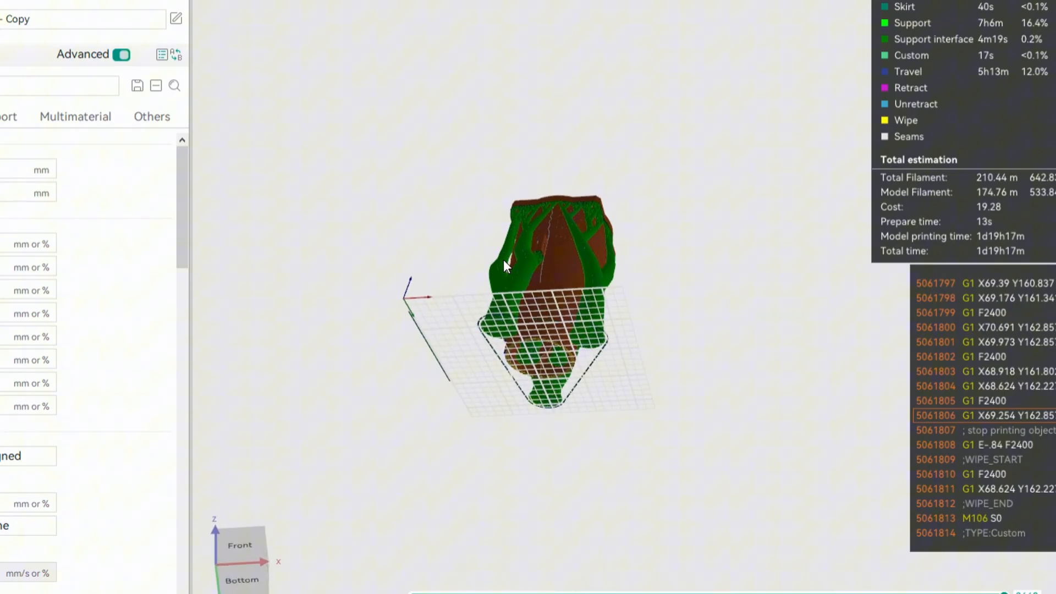
drag(505, 263, 667, 289)
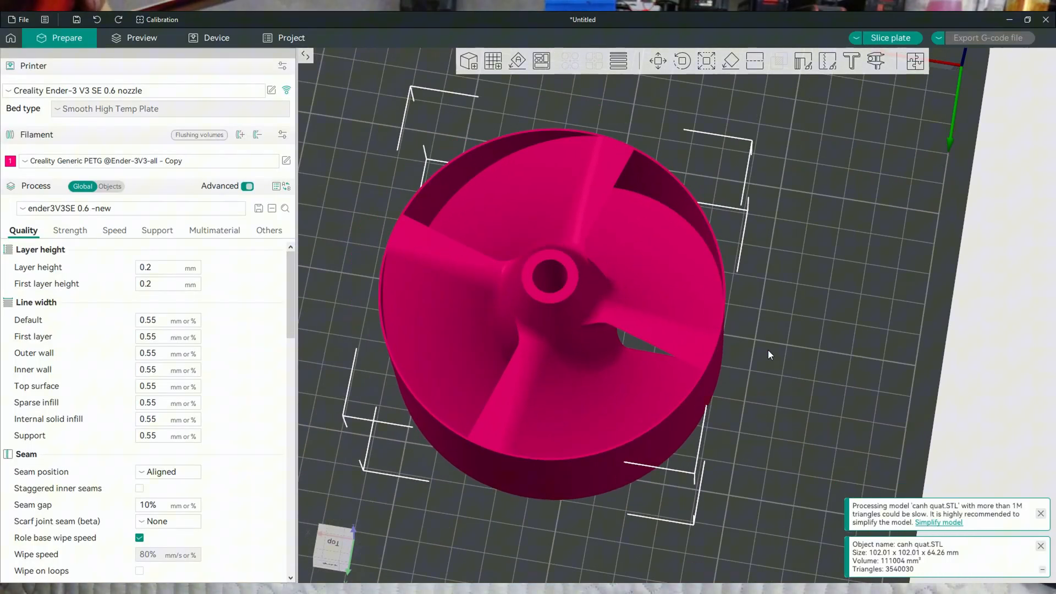
Step: View the imported canh quat.STL propeller from the side on the plate
drag(770, 355, 572, 324)
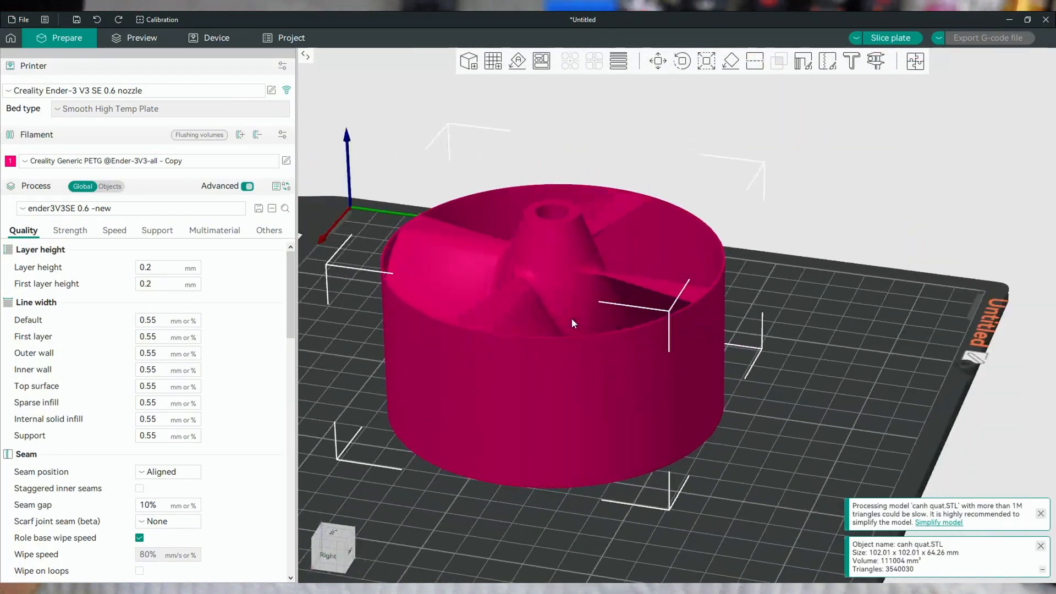